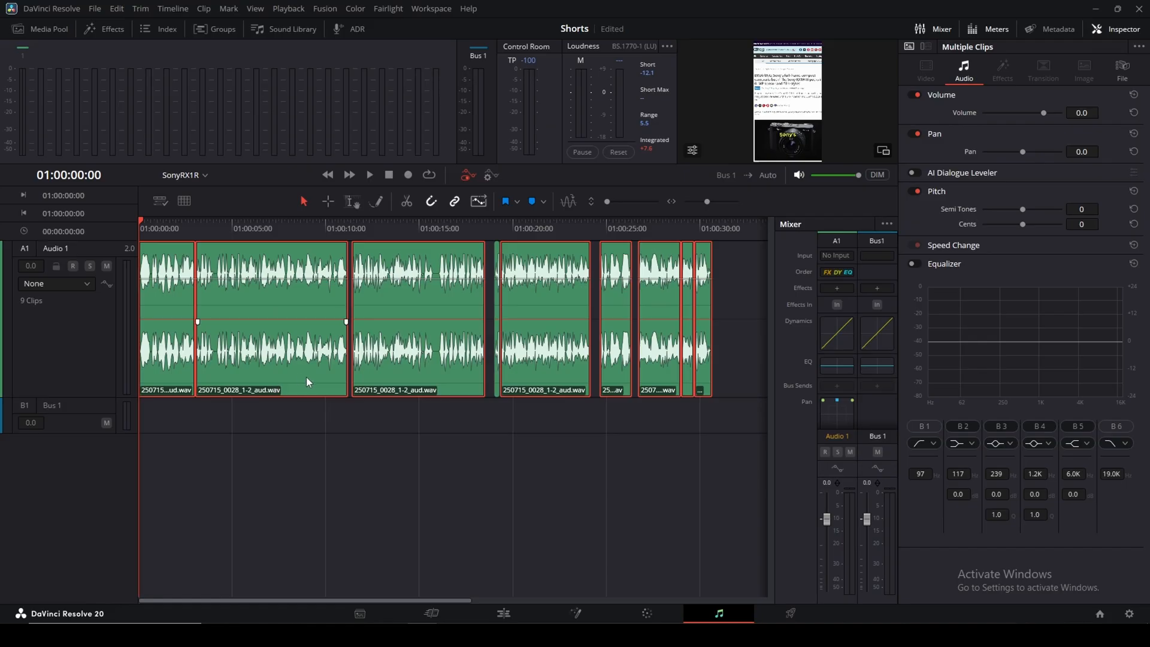
Select all dialogue clips on Audio 1 with Ctrl+A
key("Ctrl+A")
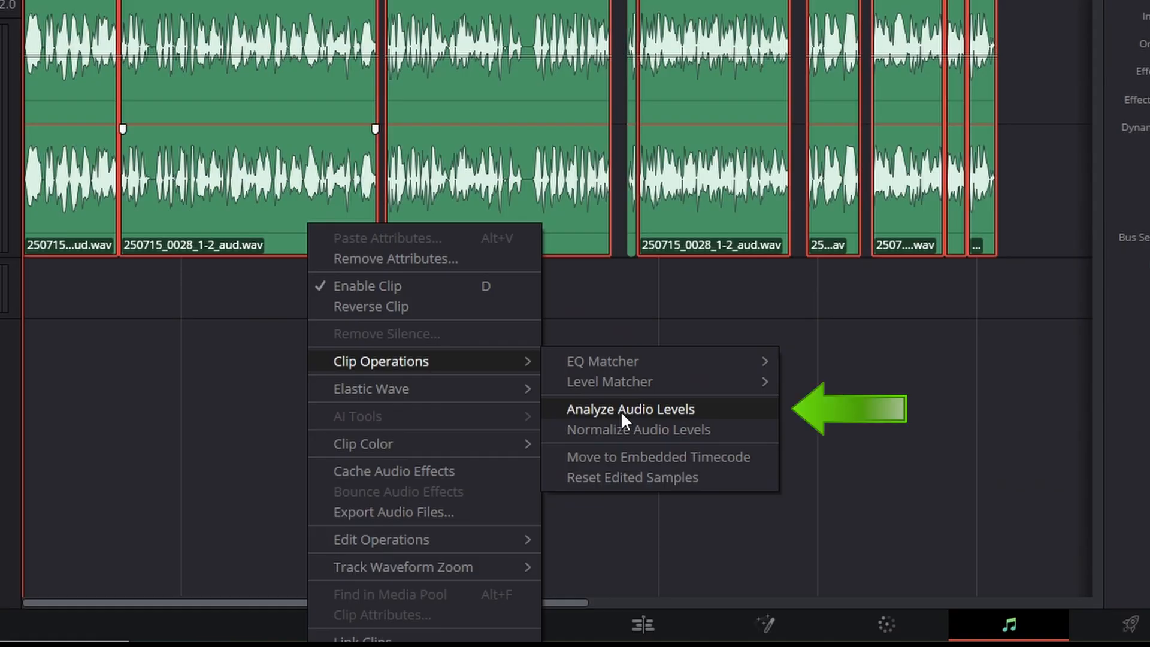
Analyze the clips' loudness against the YouTube standard: -4.0 dBFS true peak, -13.3 LUFS integrated
left_click(630, 410)
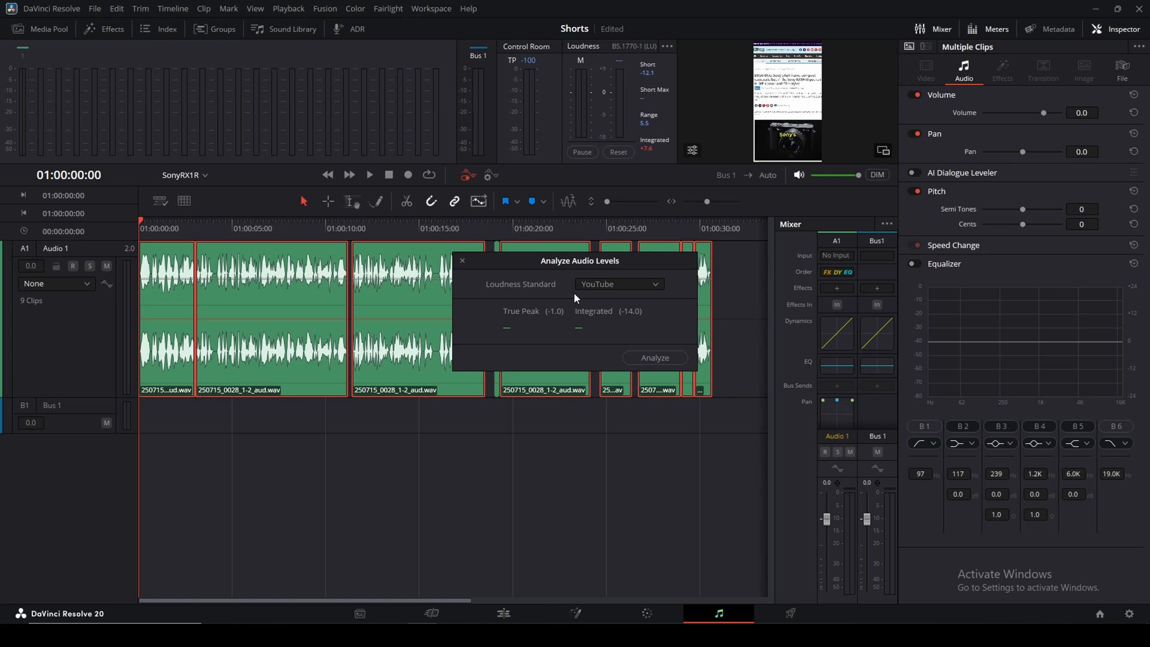
mouse_move(603, 287)
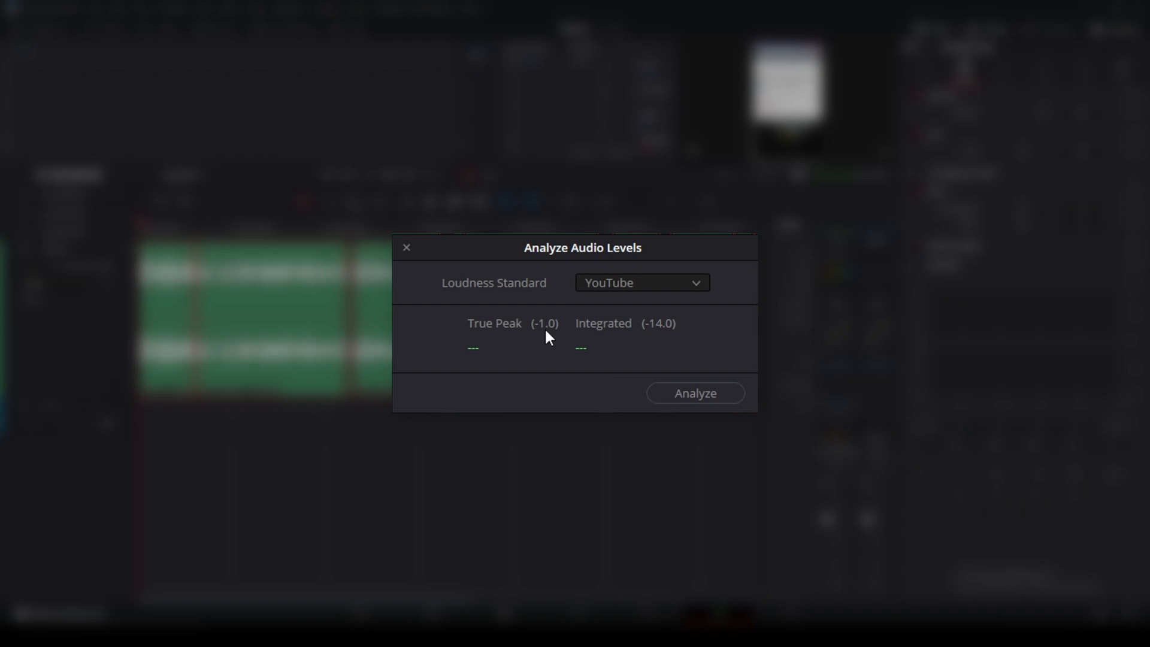
mouse_move(654, 342)
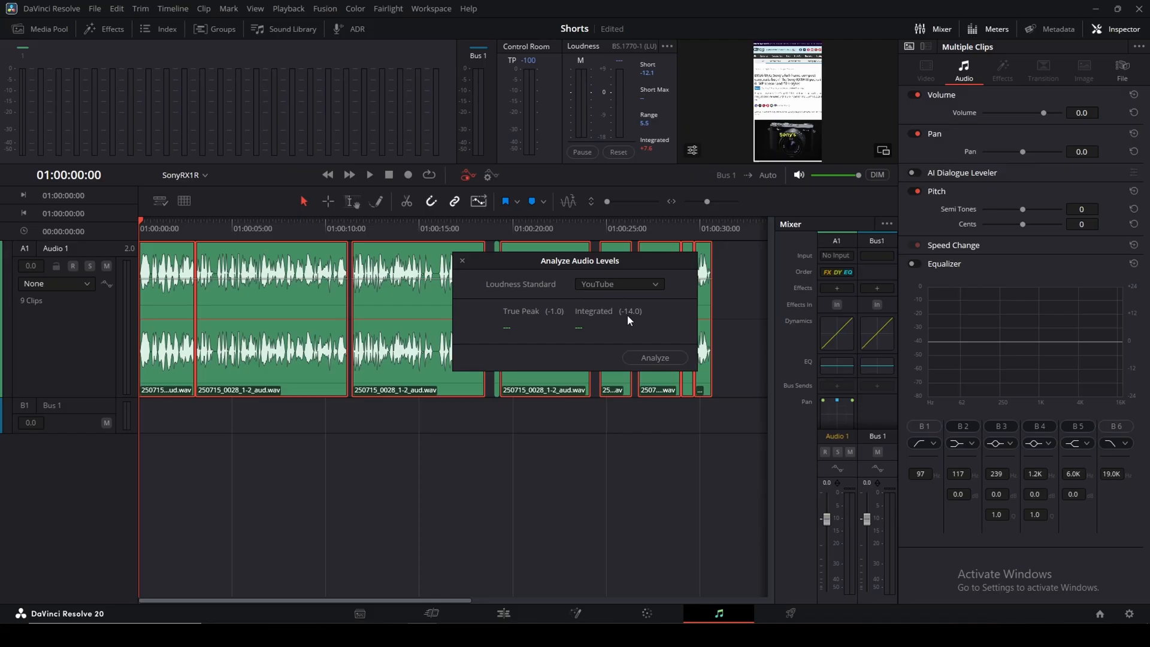
left_click(654, 357)
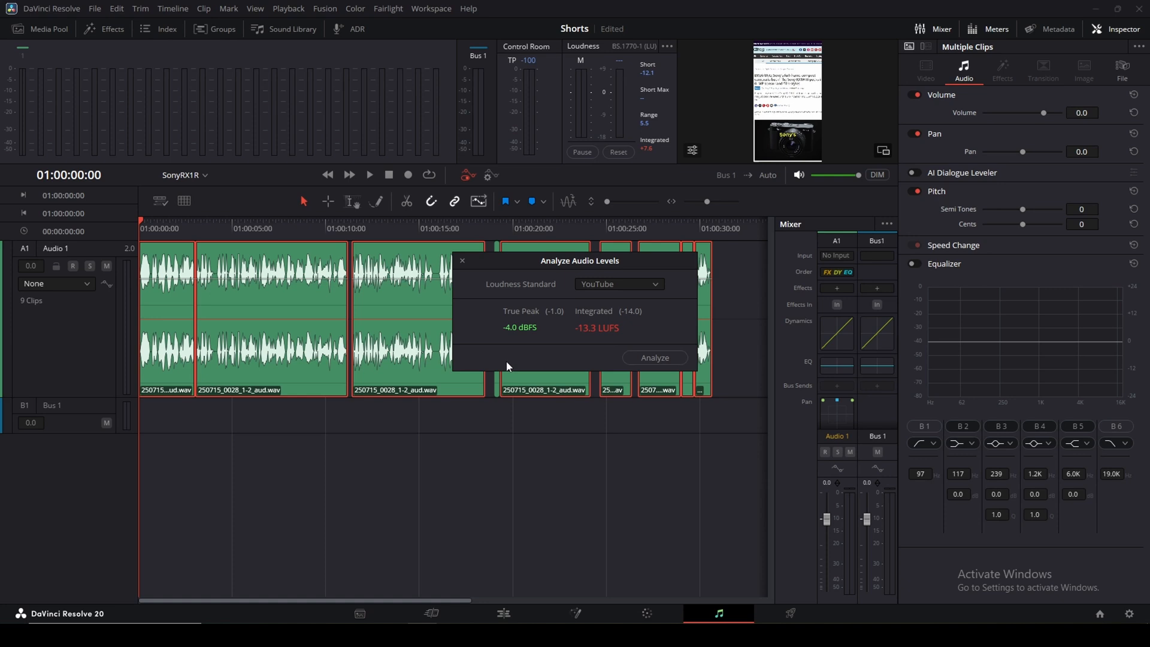
mouse_move(572, 340)
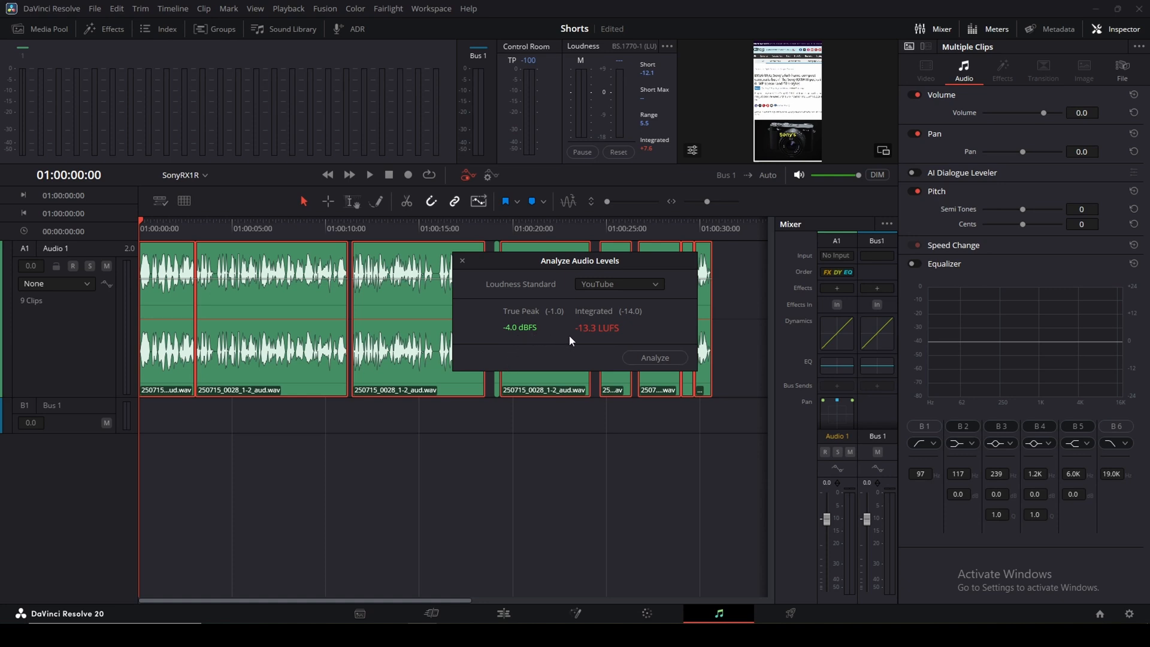
mouse_move(606, 343)
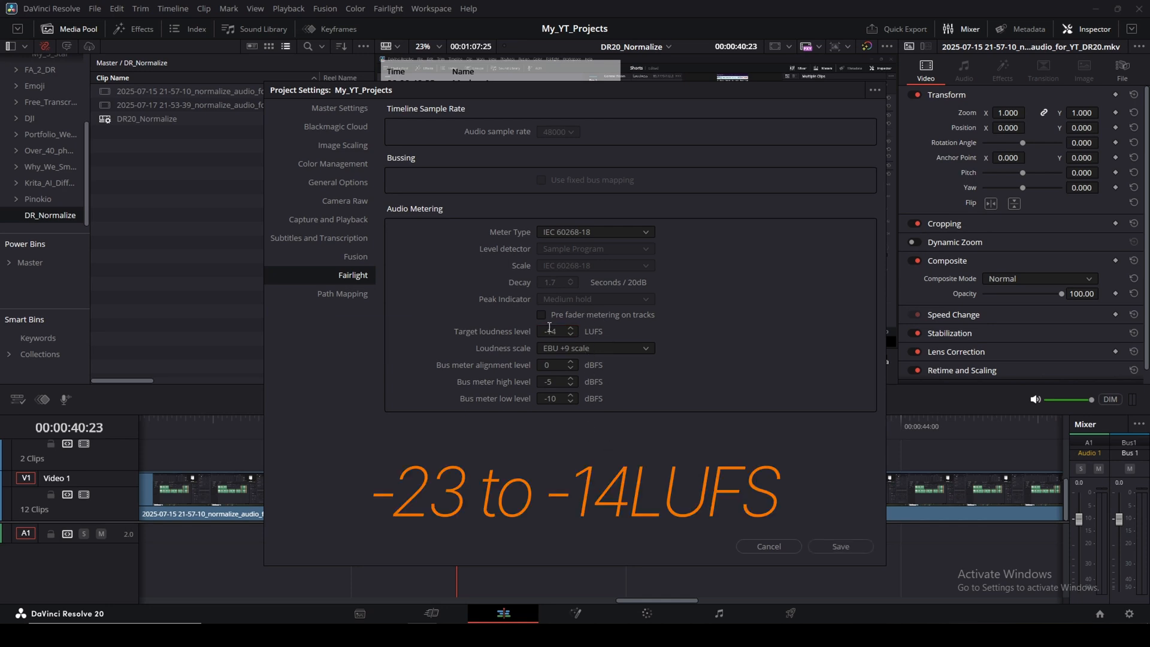
Save the project's Fairlight target loudness changed from -23 to -14 LUFS
left_click(841, 546)
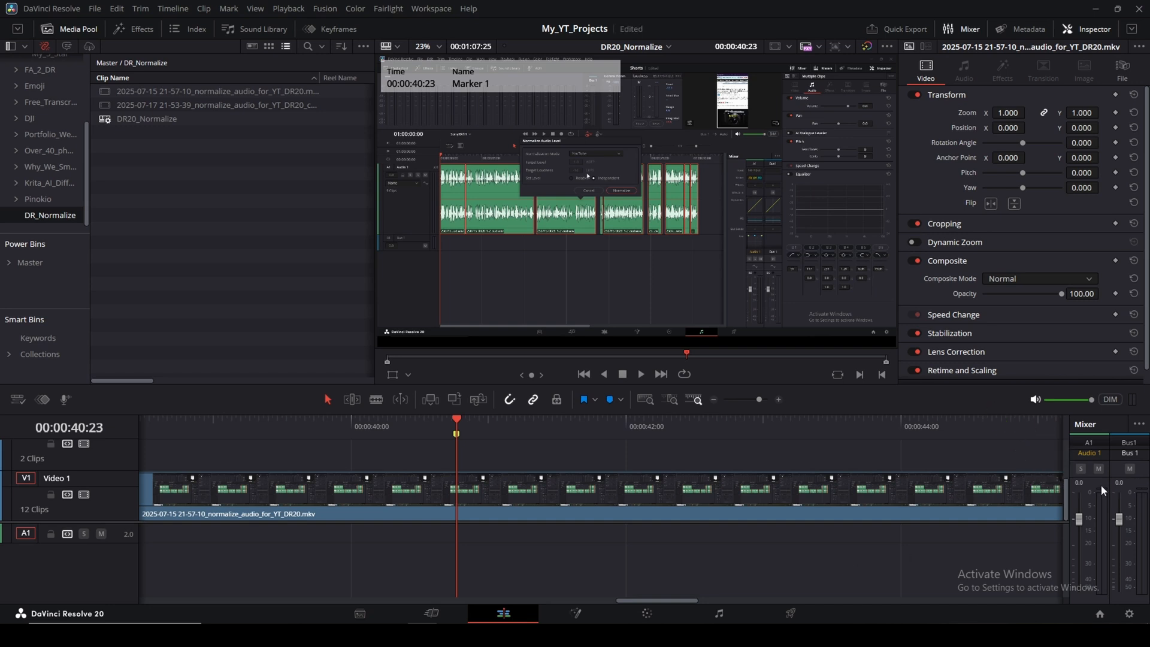
mouse_move(1080, 500)
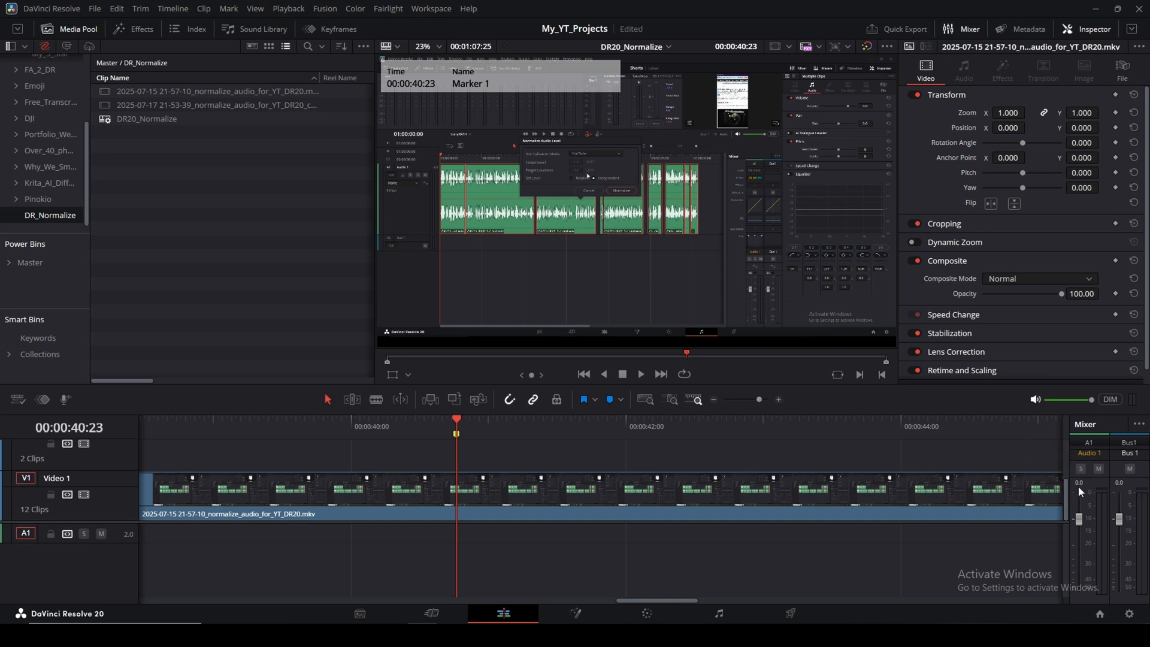
mouse_move(1082, 505)
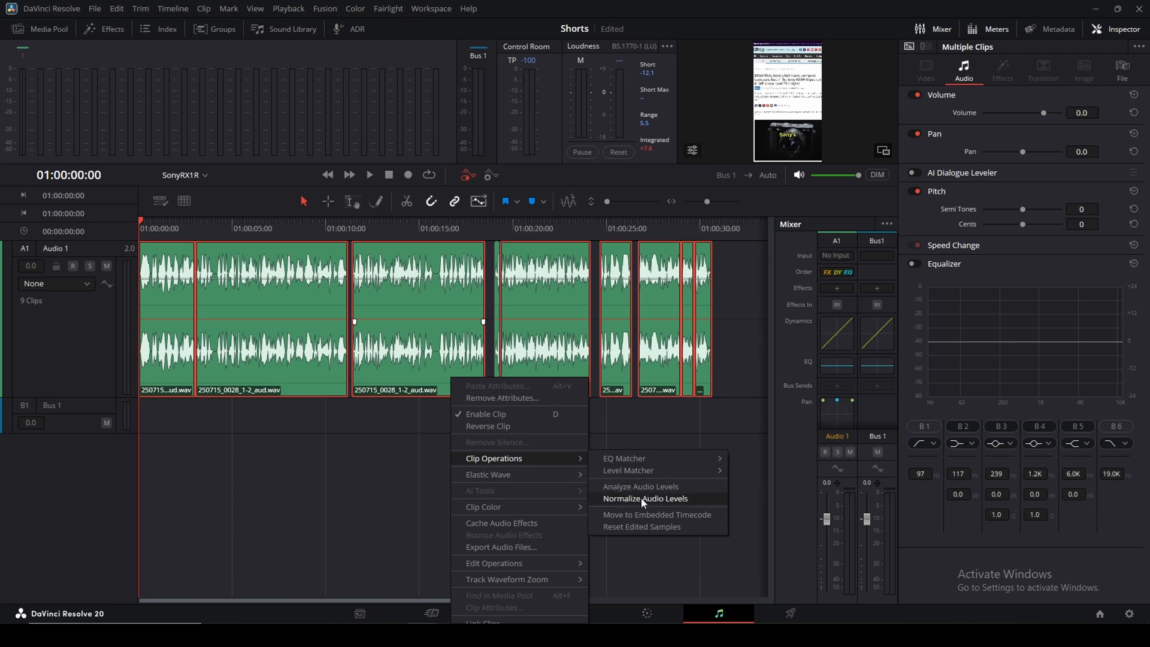
Normalize each clip independently to YouTube's -14 LUFS and -1.0 dBTP target
left_click(644, 498)
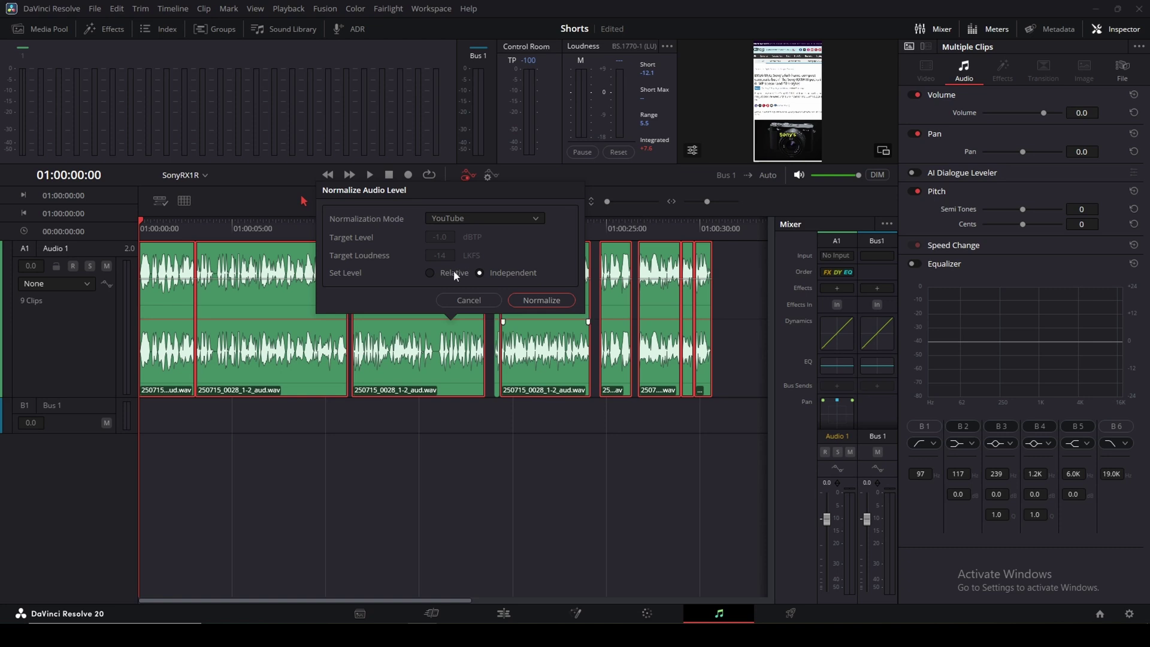
left_click(428, 273)
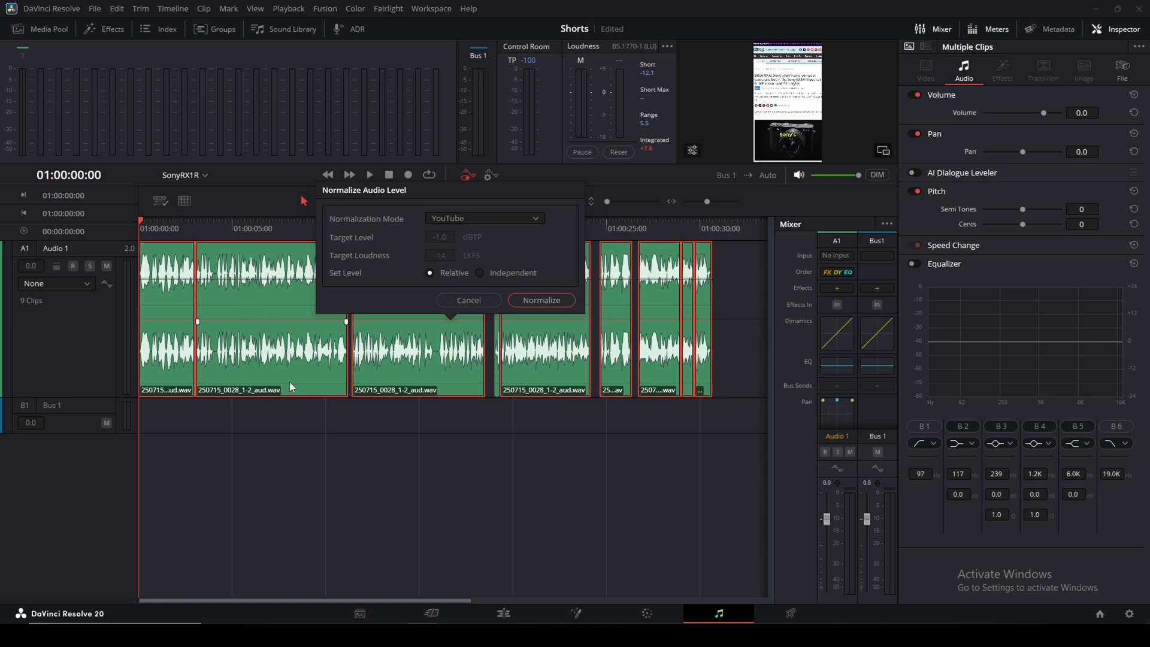
mouse_move(485, 285)
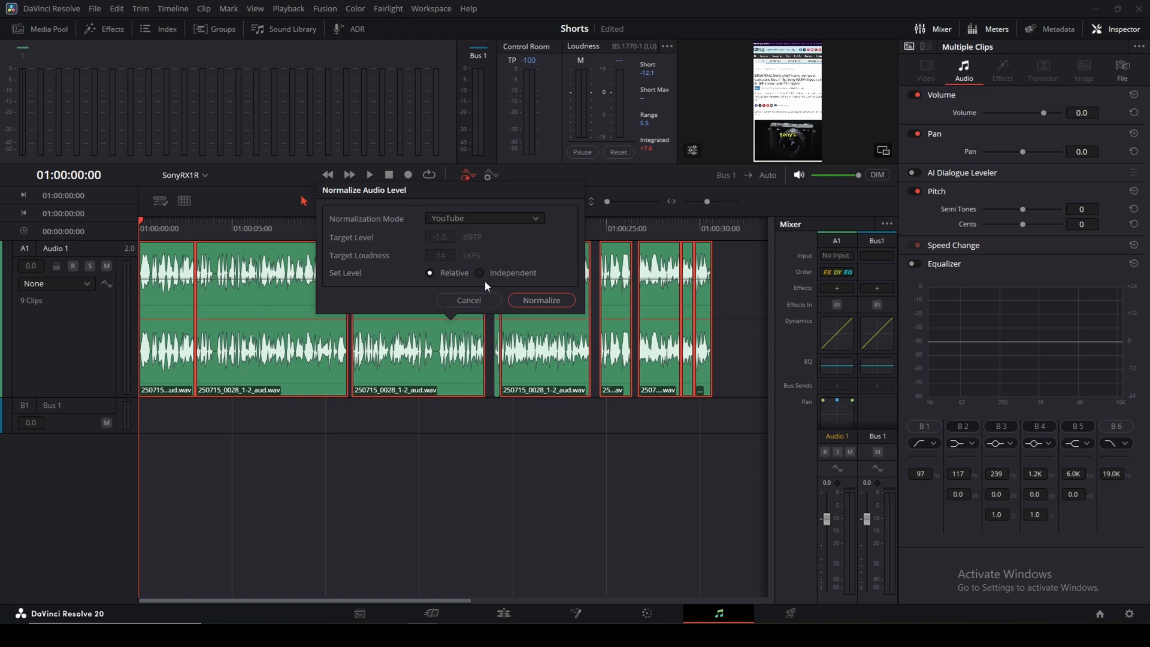
left_click(479, 273)
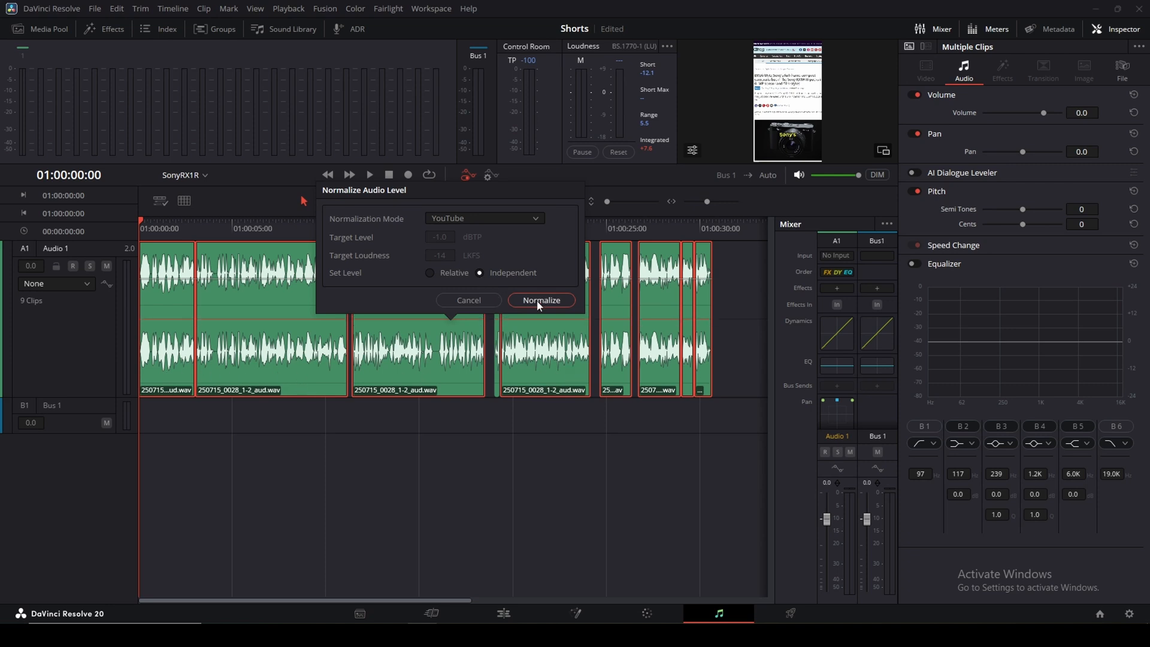
left_click(541, 299)
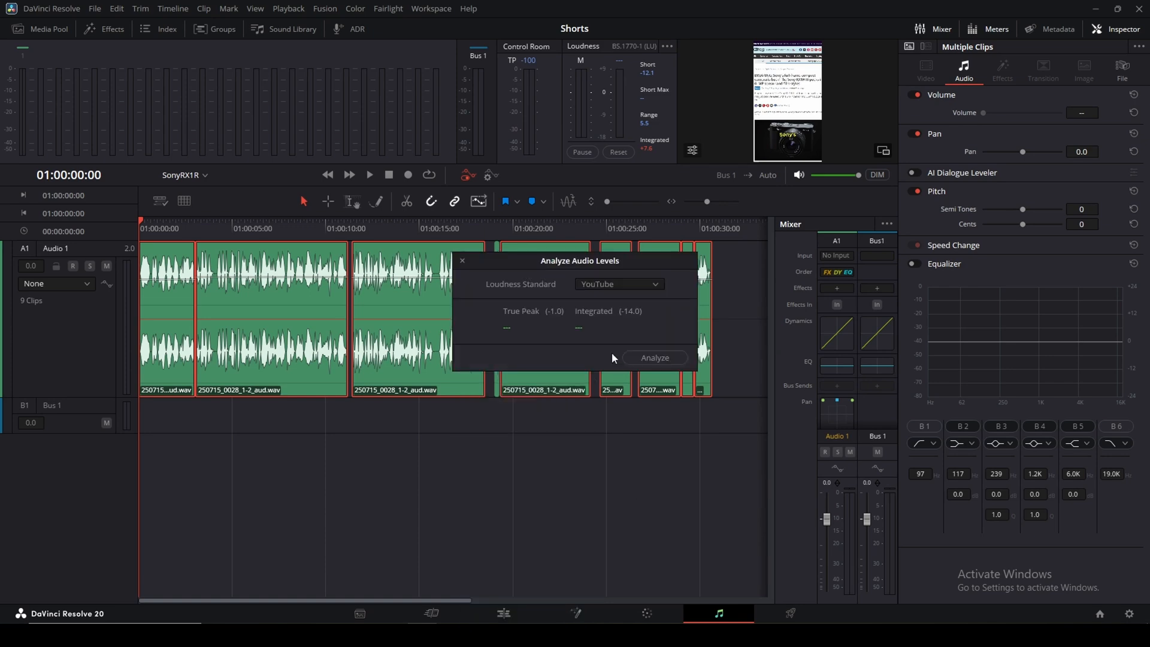
Re-analyze the normalized clips, reading -14.0 LUFS integrated and -4.7 dBFS true peak
left_click(654, 357)
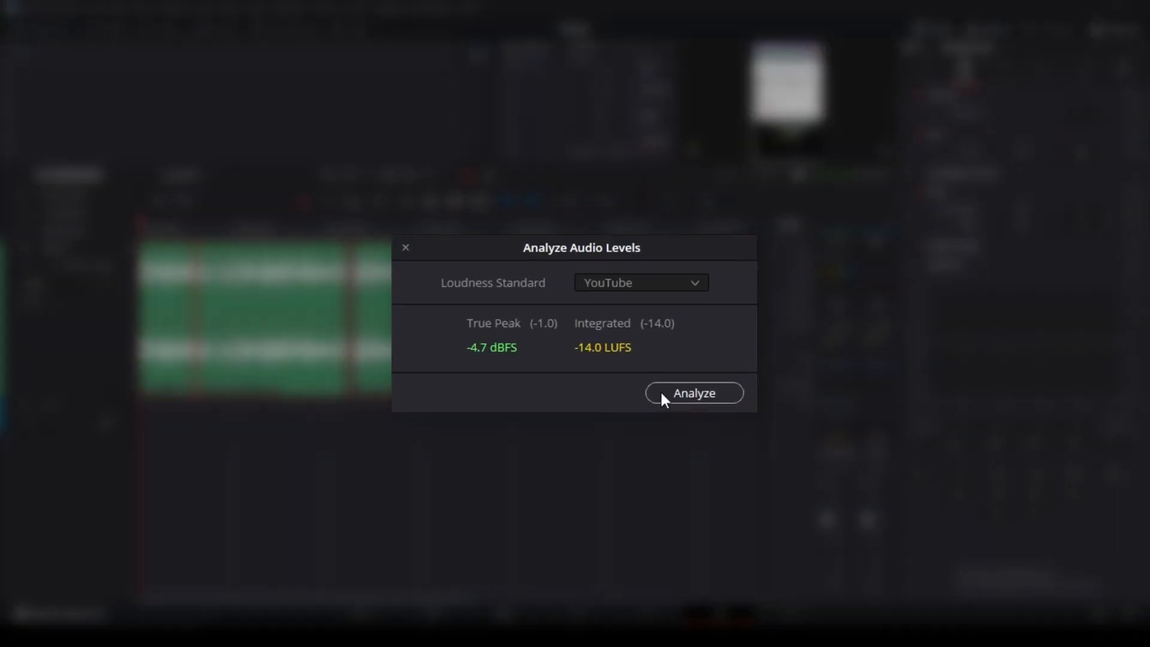